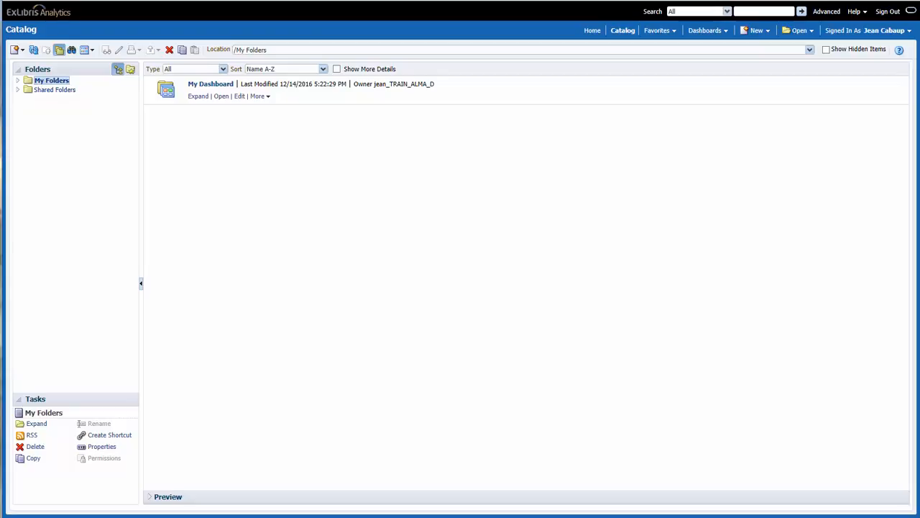
pyautogui.moveTo(777, 101)
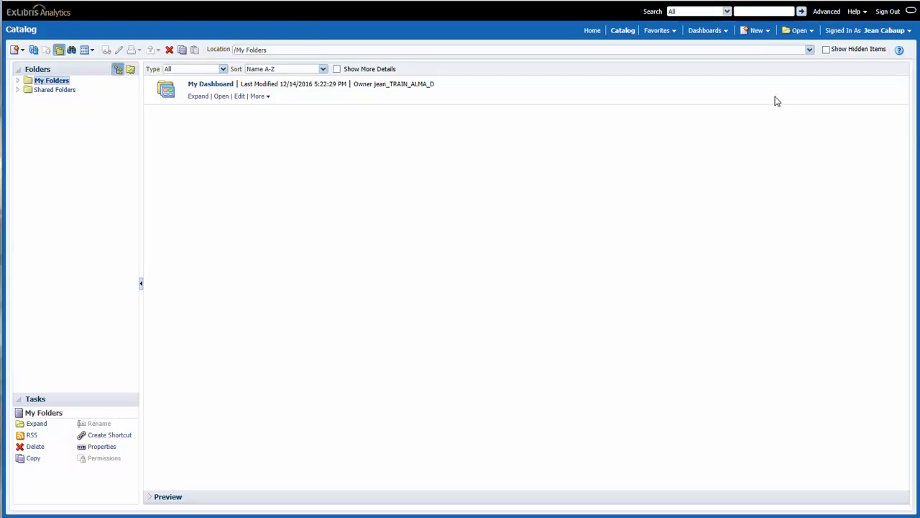
# Step: Show the list of available dashboards from the catalog header
pyautogui.click(706, 30)
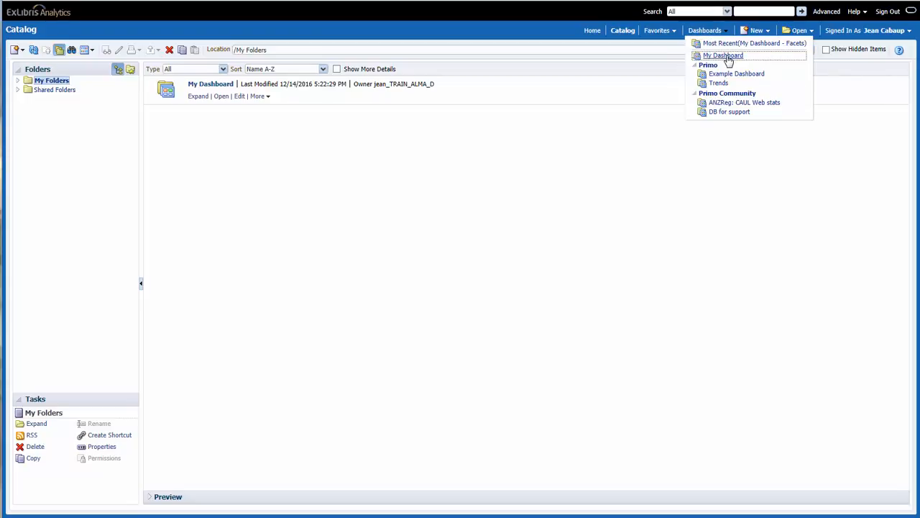
# Step: Load My Dashboard with its Monthly Facets Report chart and table
pyautogui.click(719, 56)
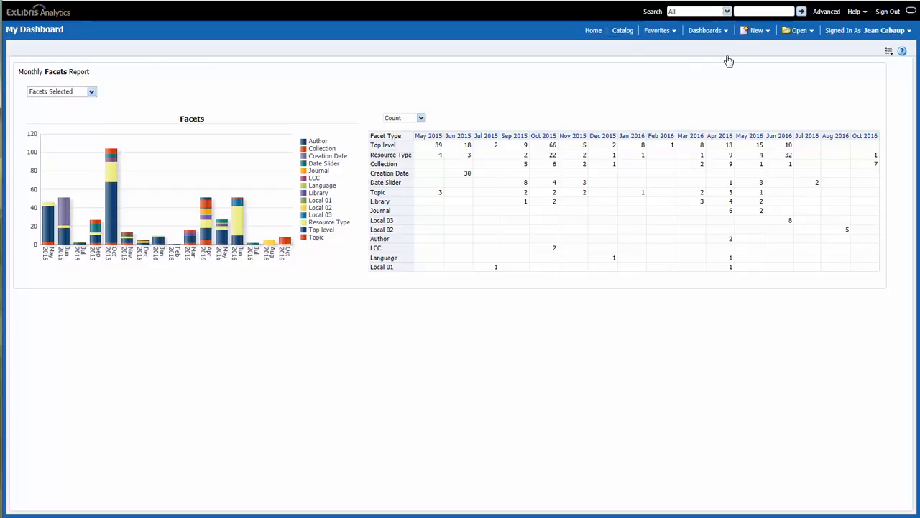
pyautogui.moveTo(338, 142)
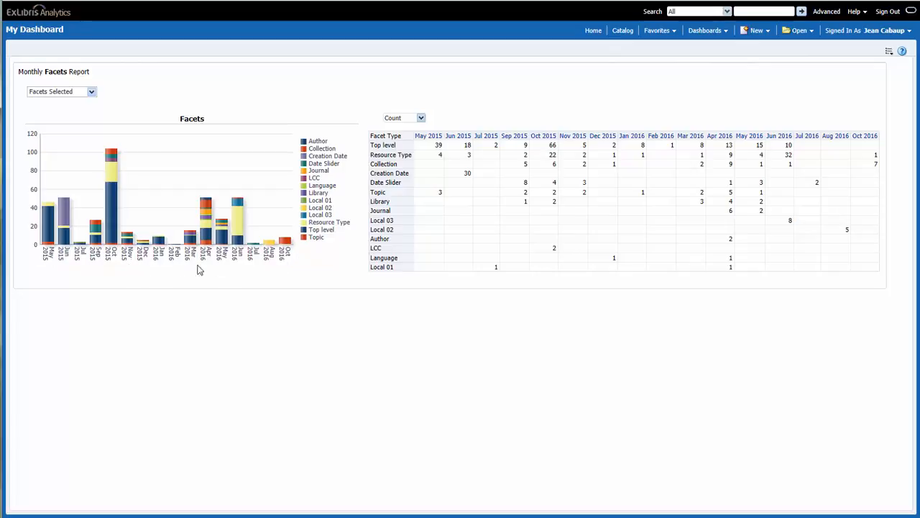
pyautogui.moveTo(275, 267)
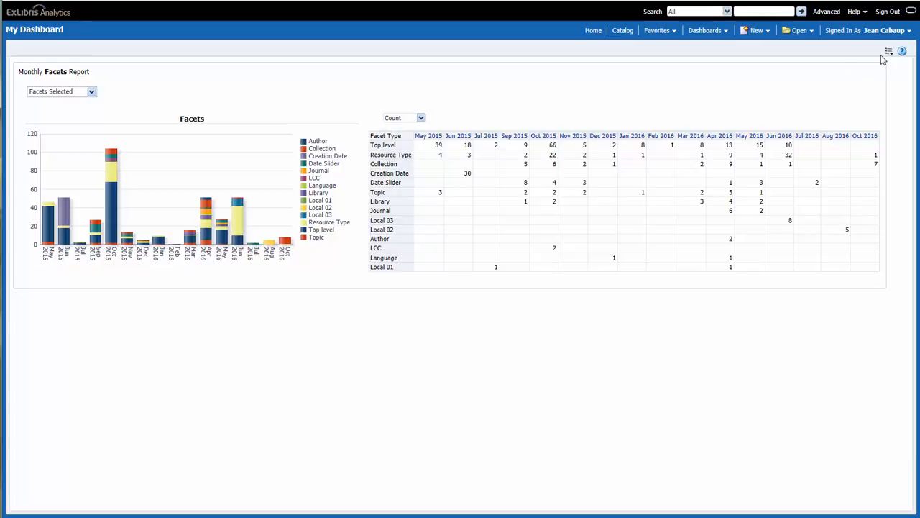
pyautogui.moveTo(889, 51)
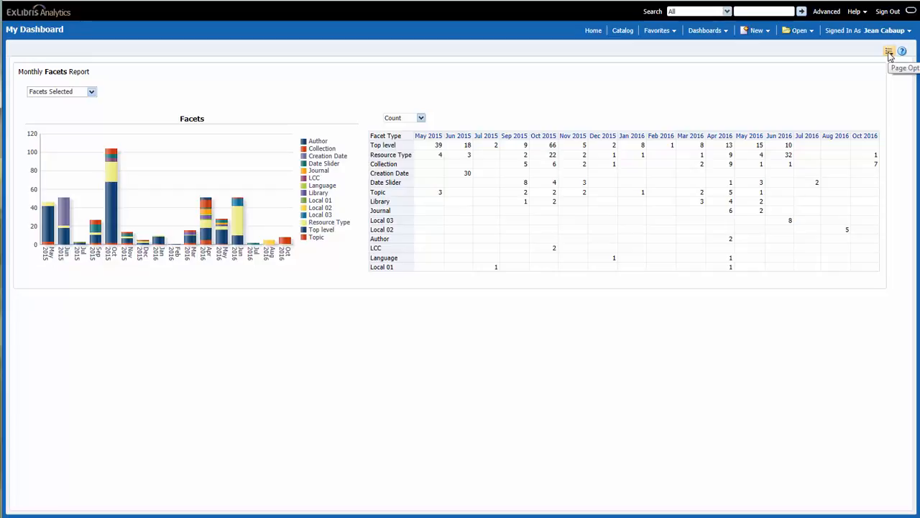
# Step: Switch My Dashboard into edit mode via Page Options > Edit Dashboard
pyautogui.click(888, 49)
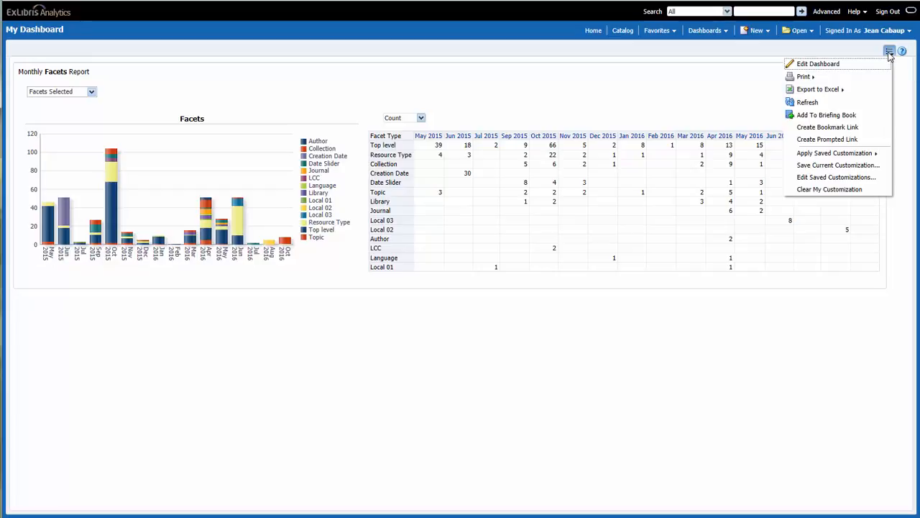
pyautogui.moveTo(820, 65)
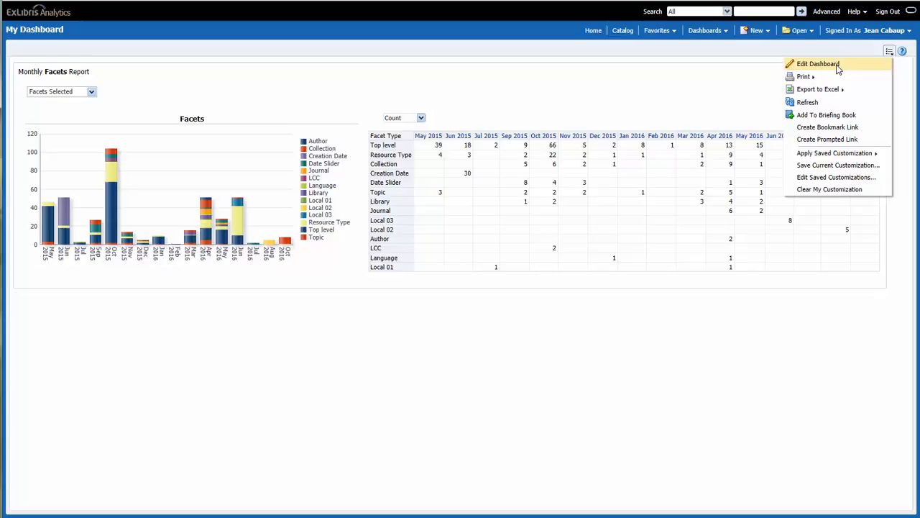
pyautogui.click(822, 62)
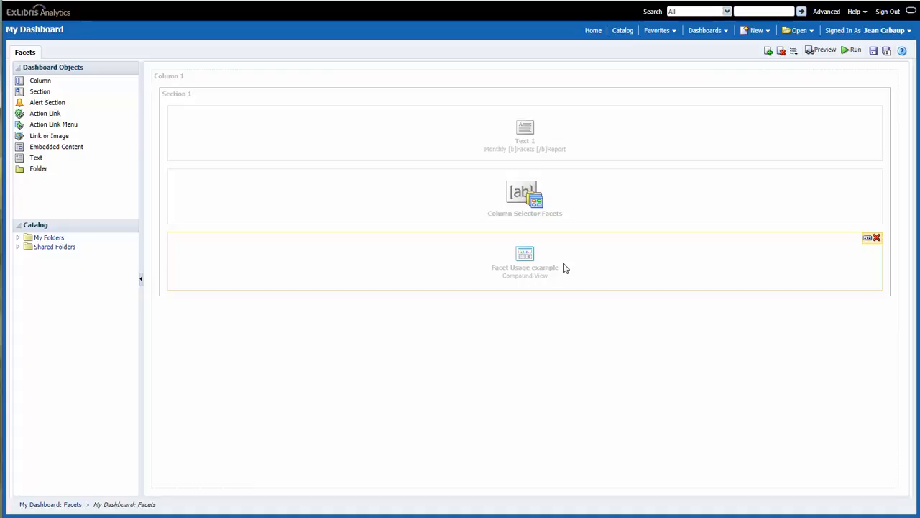
pyautogui.moveTo(856, 250)
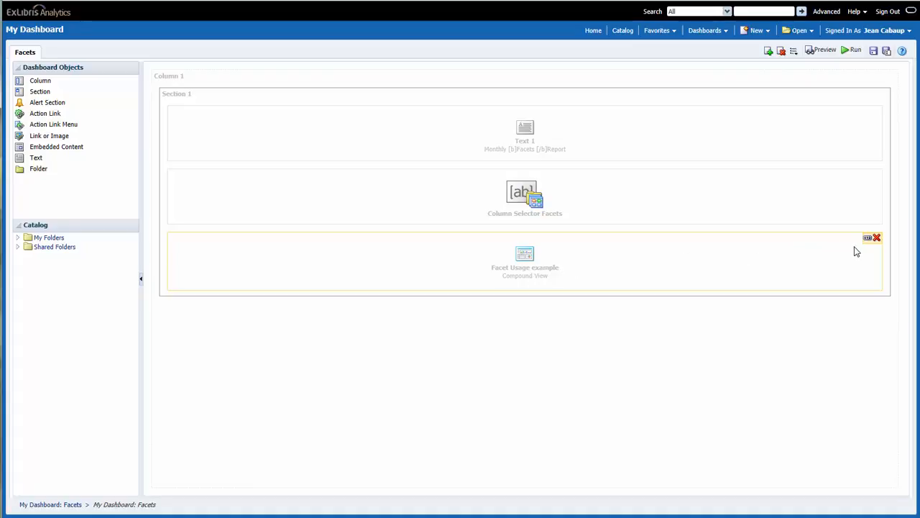
pyautogui.moveTo(860, 250)
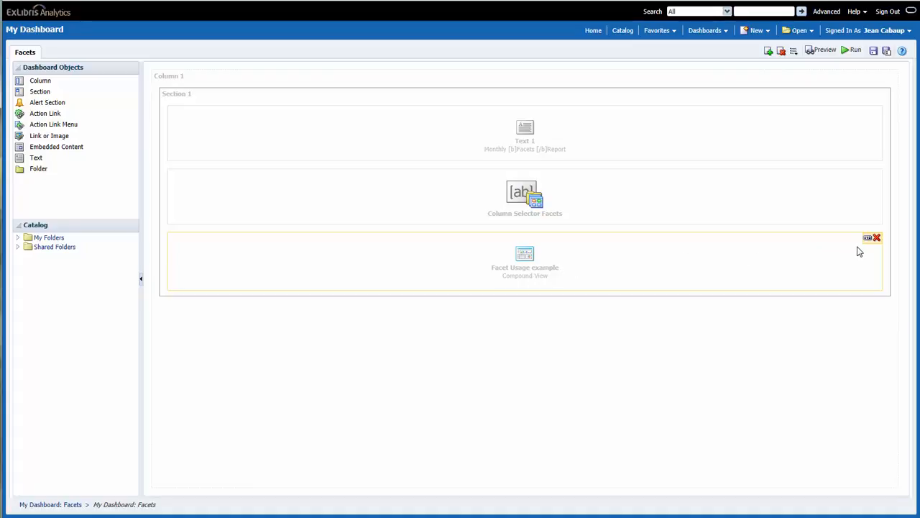
# Step: Edit the Facet Usage example analysis from its section's Properties menu
pyautogui.click(868, 237)
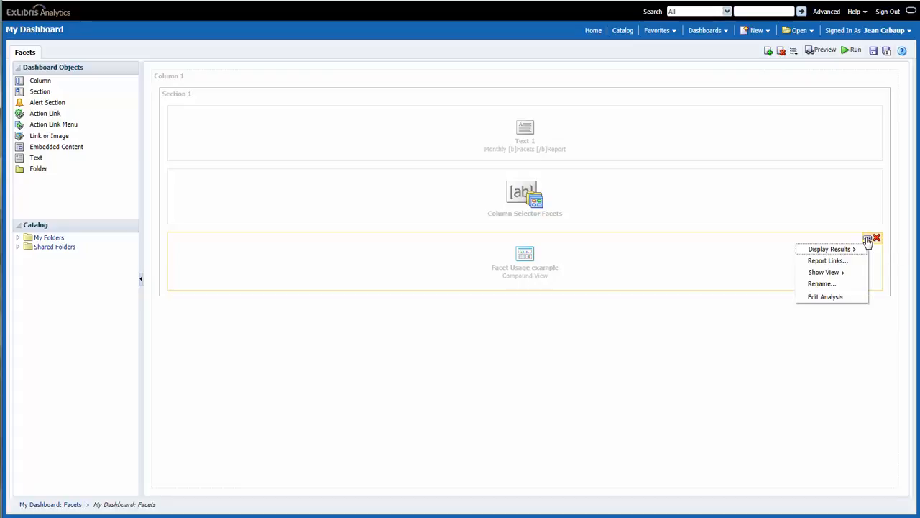
pyautogui.moveTo(825, 271)
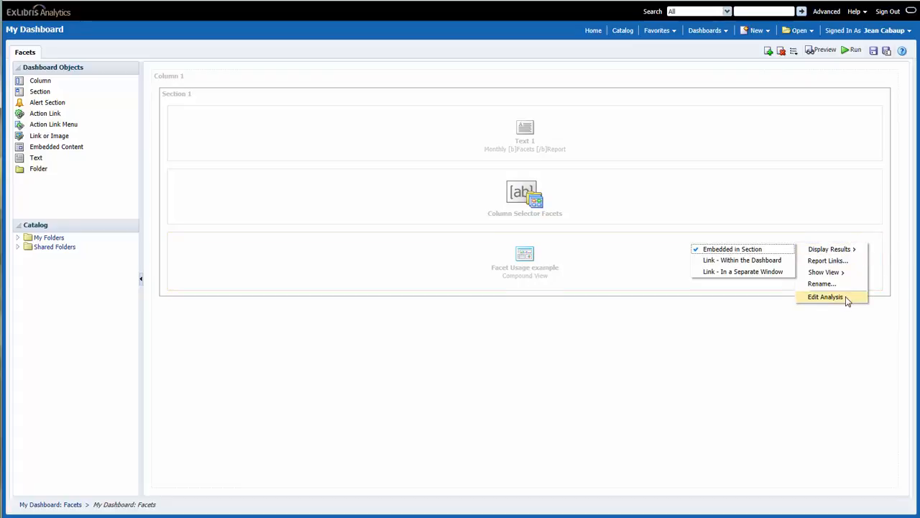
pyautogui.click(826, 297)
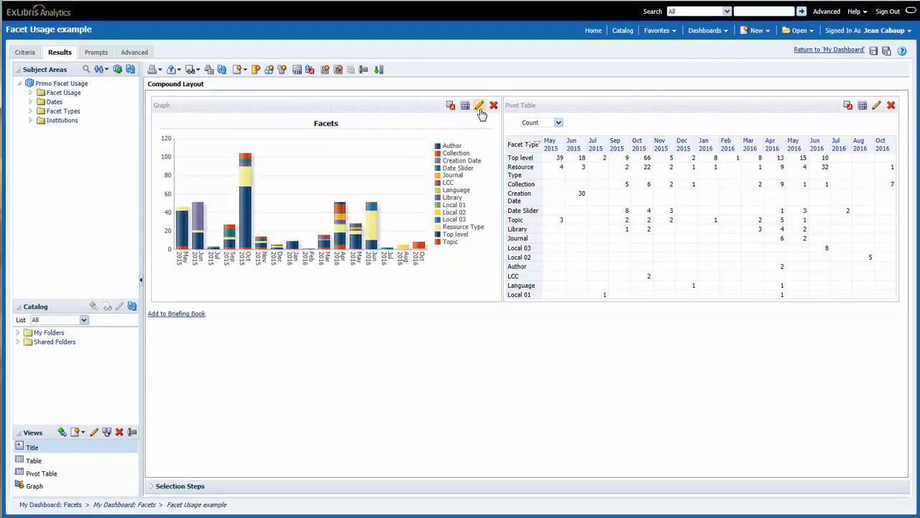
pyautogui.moveTo(477, 106)
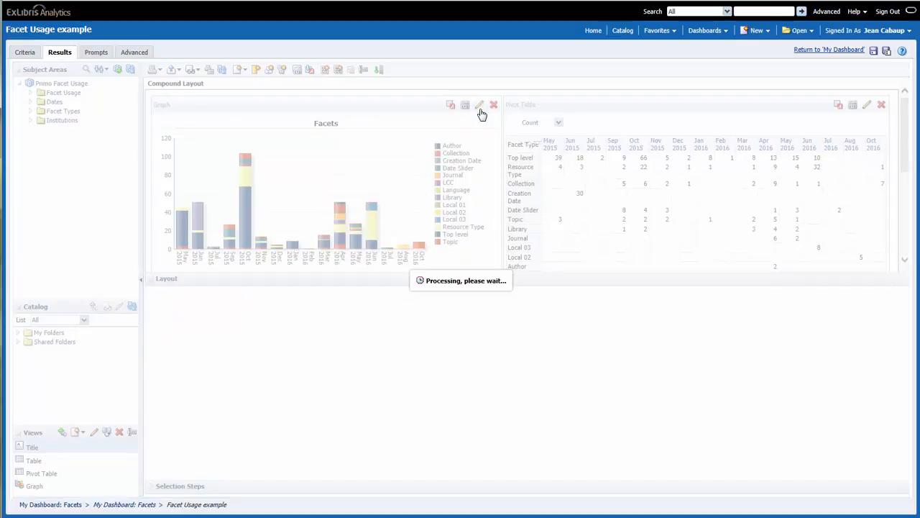
# Step: Edit the Facets graph view from the Results tab
pyautogui.click(481, 105)
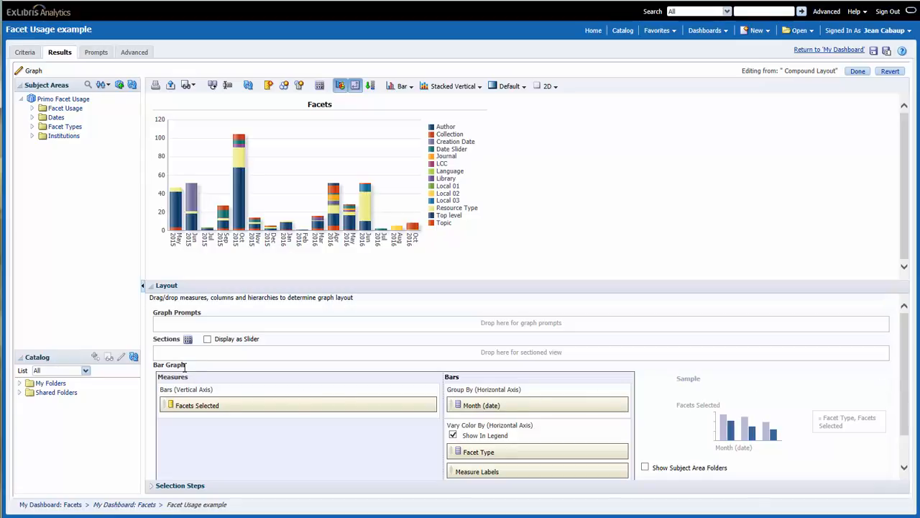
pyautogui.moveTo(462, 379)
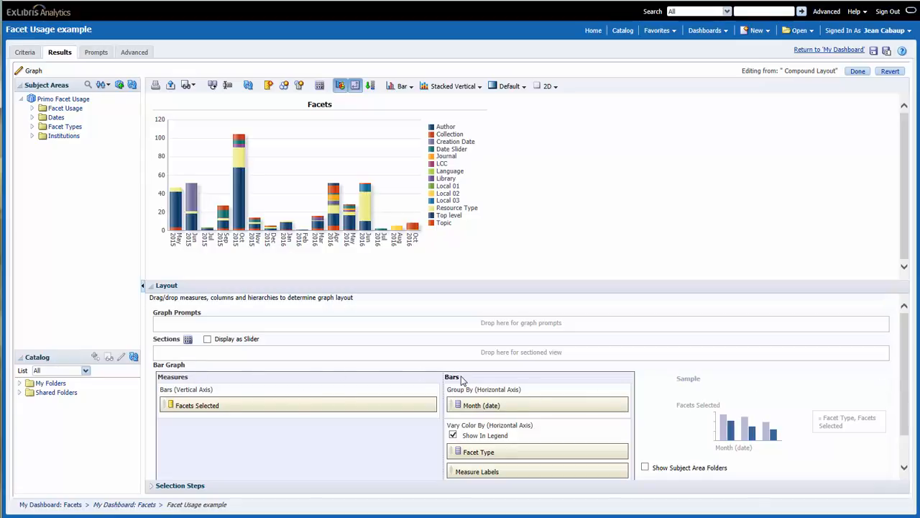
pyautogui.moveTo(506, 404)
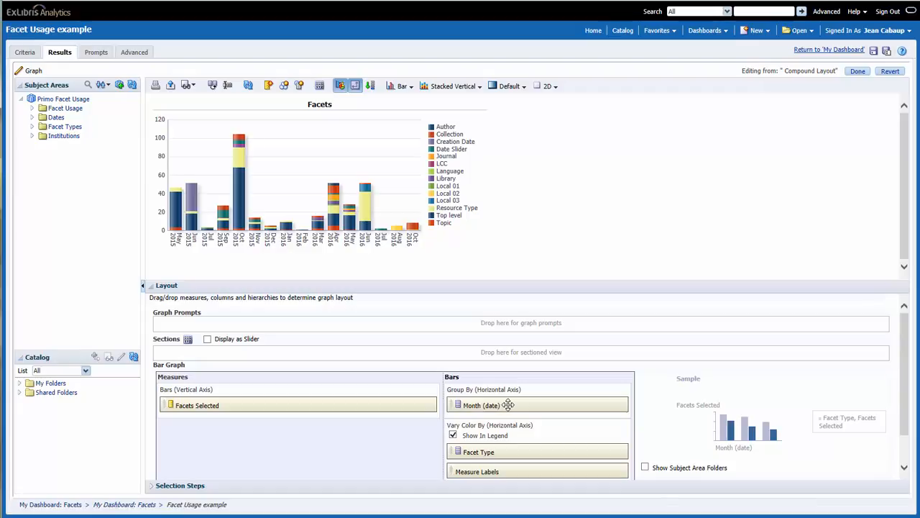
pyautogui.moveTo(503, 452)
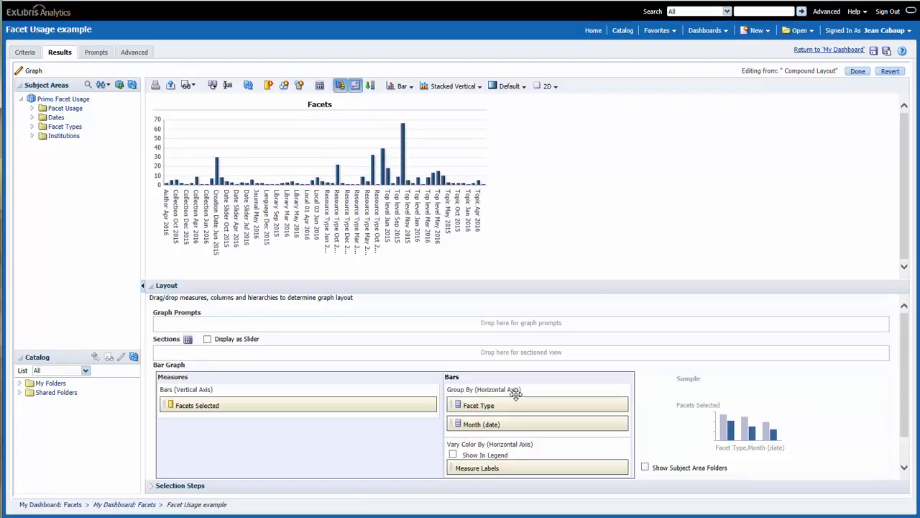
pyautogui.moveTo(508, 422)
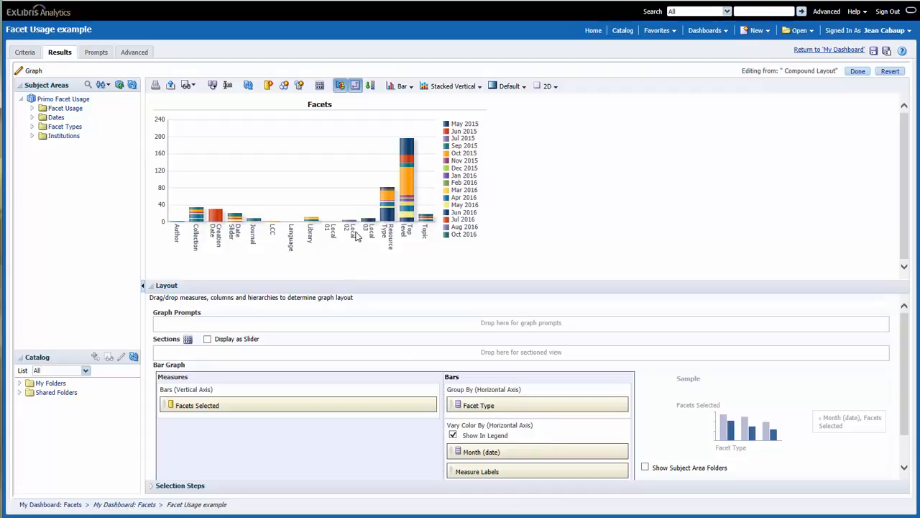
pyautogui.moveTo(391, 252)
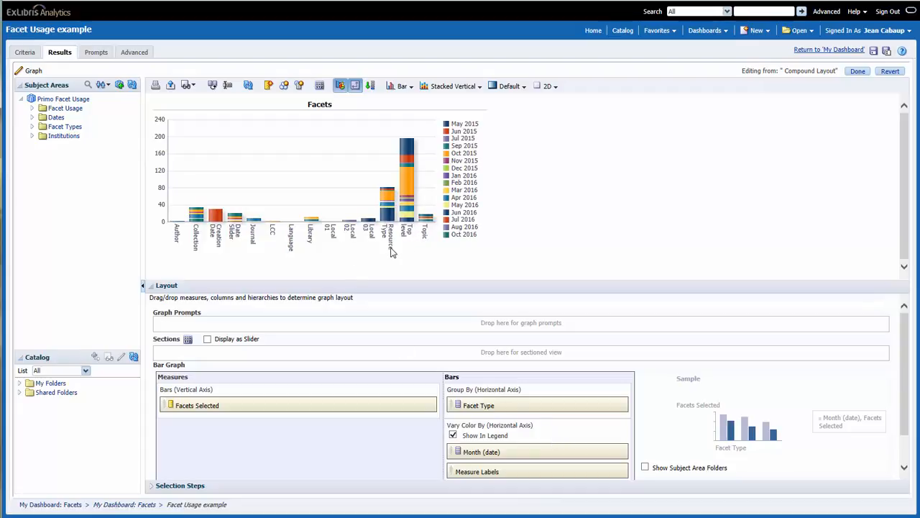
pyautogui.moveTo(374, 242)
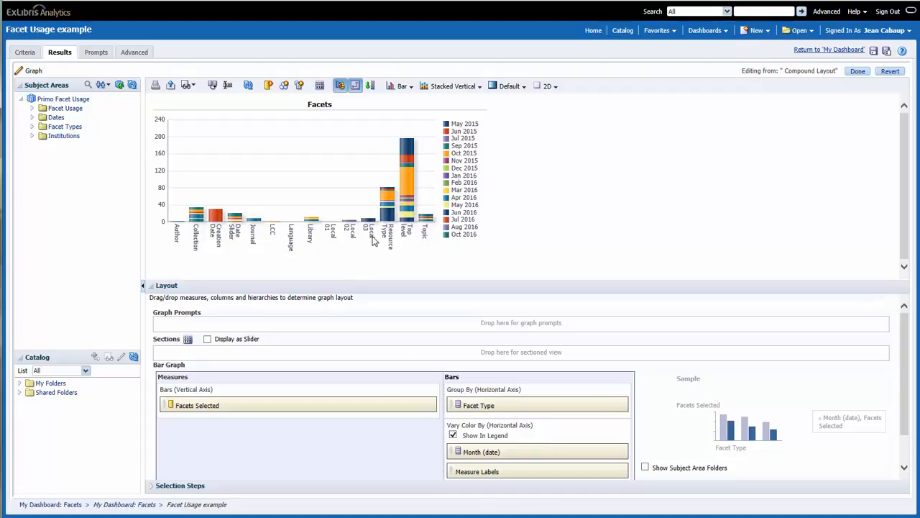
pyautogui.moveTo(352, 244)
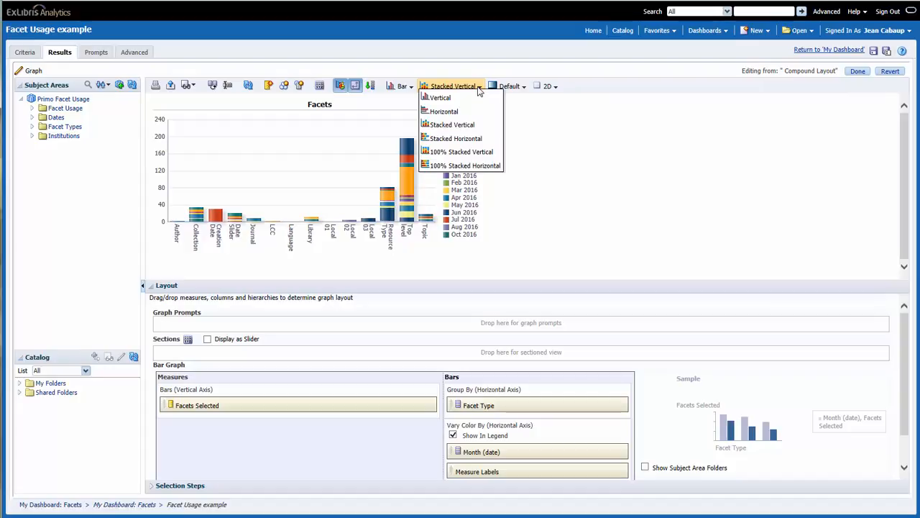
pyautogui.moveTo(456, 138)
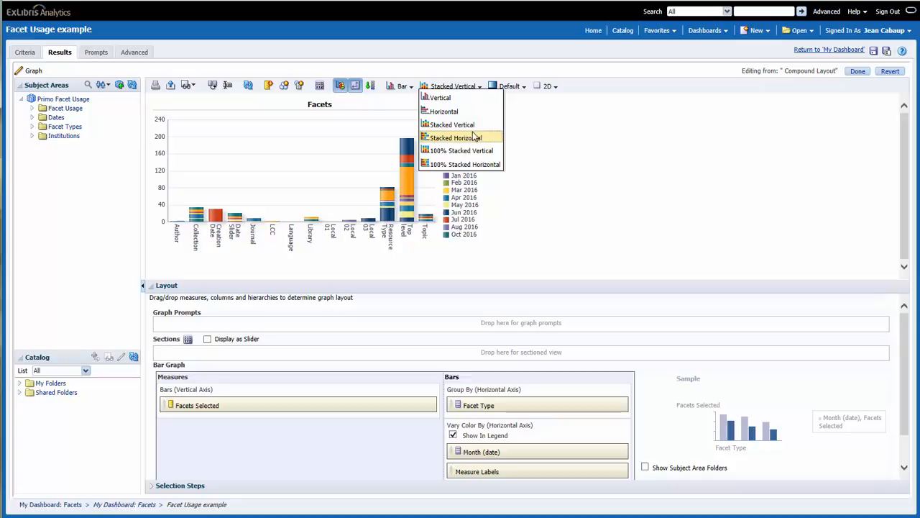
pyautogui.moveTo(475, 142)
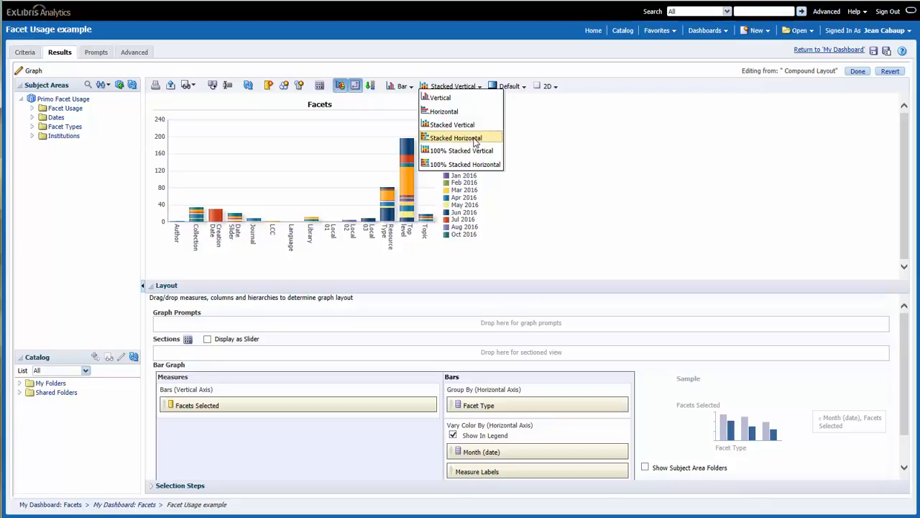
# Step: Make the Facets chart a Stacked Horizontal bar graph and finish the graph edit
pyautogui.click(454, 138)
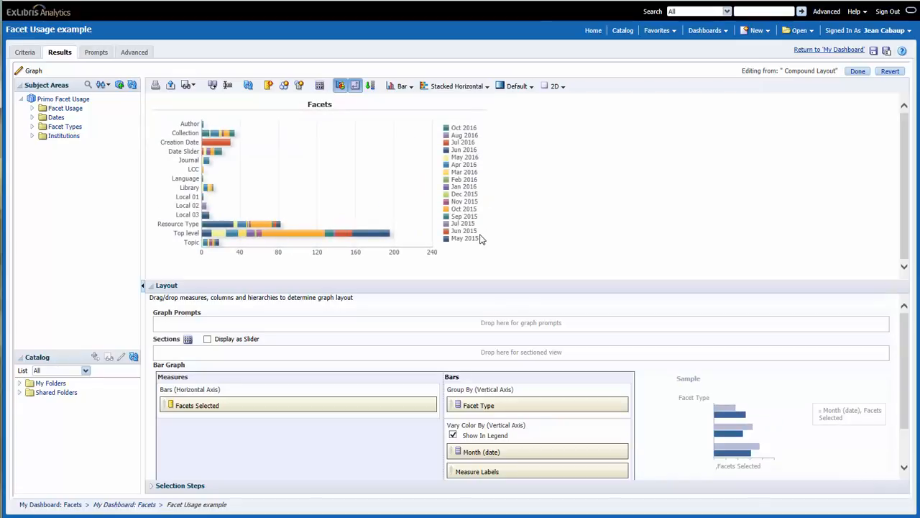
pyautogui.moveTo(488, 269)
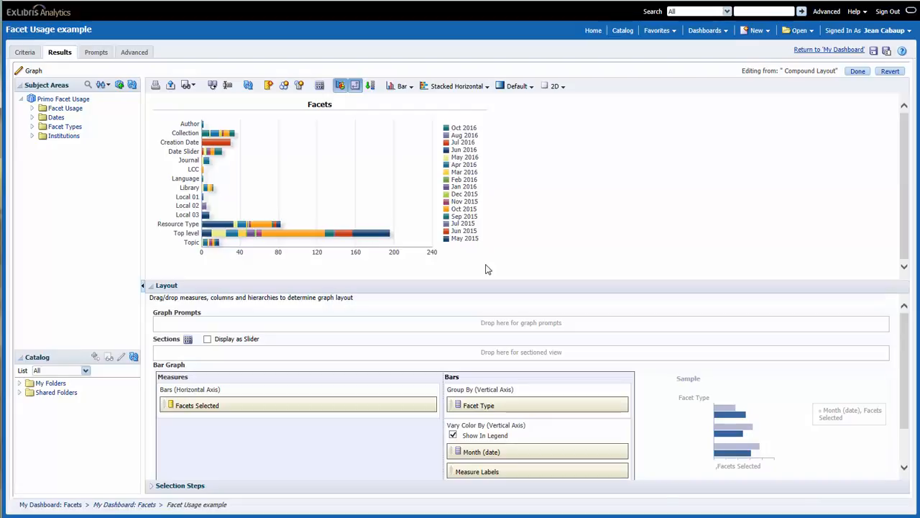
pyautogui.moveTo(895, 72)
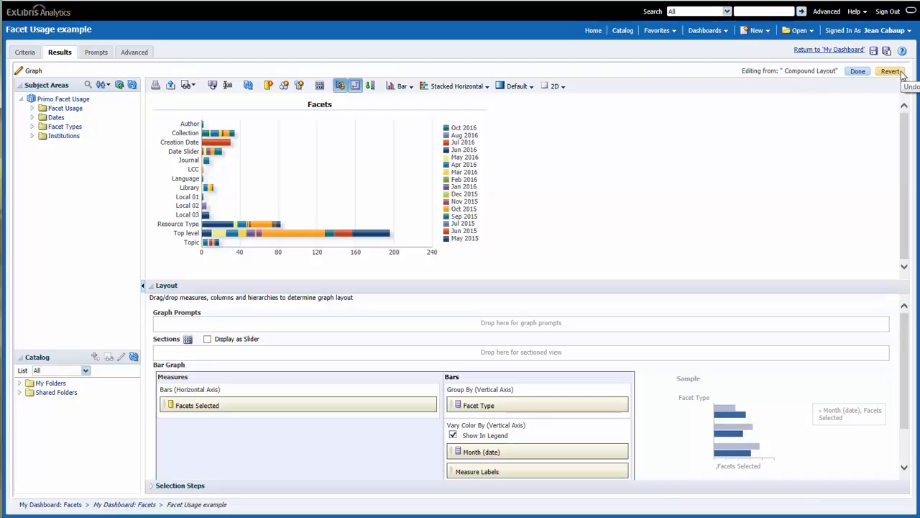
pyautogui.moveTo(866, 77)
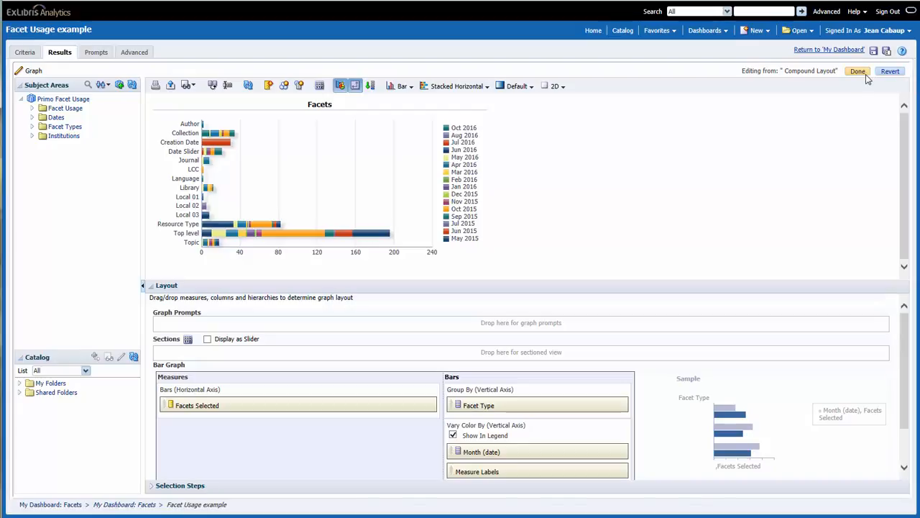
pyautogui.click(854, 71)
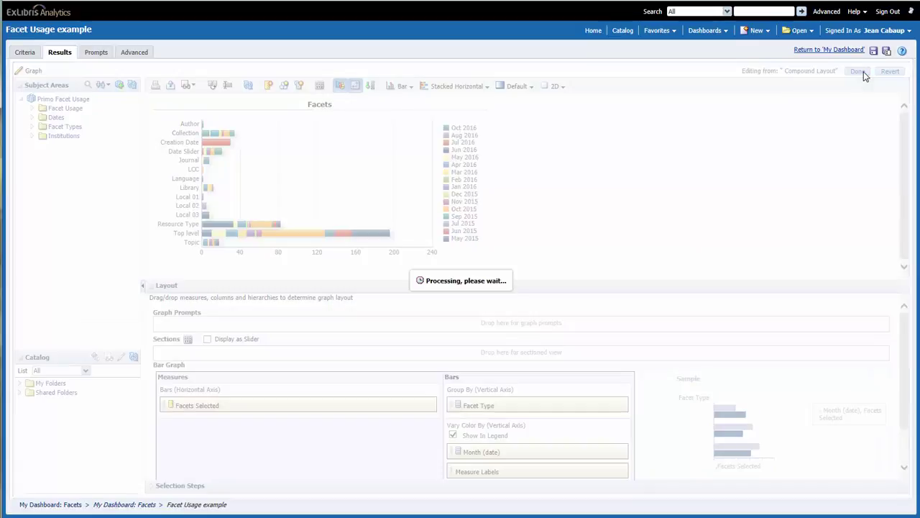
# Step: Stay on the unsaved analysis instead of returning, then attempt an in-place save (access denied)
pyautogui.click(853, 72)
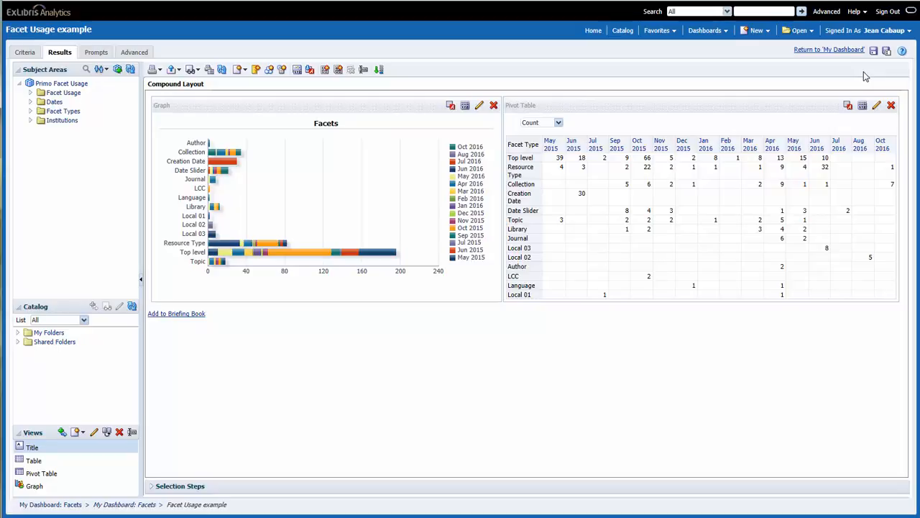
pyautogui.moveTo(840, 54)
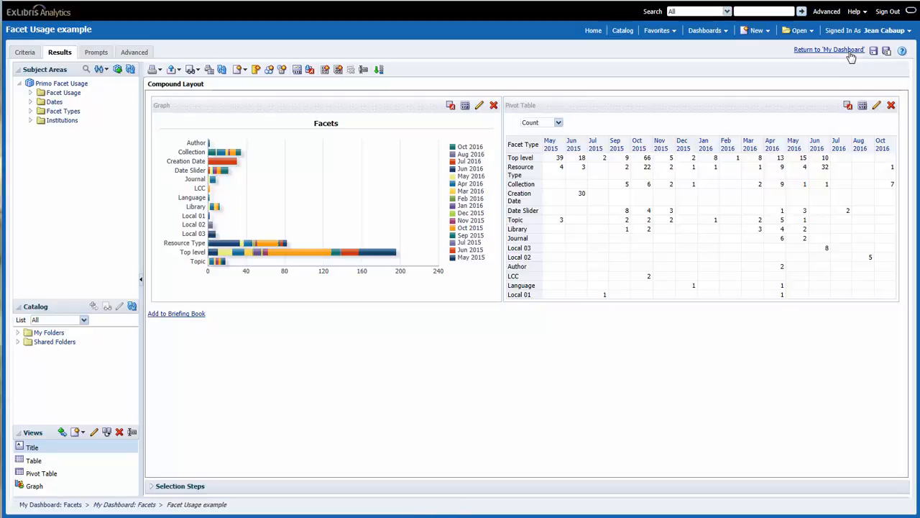
pyautogui.click(836, 50)
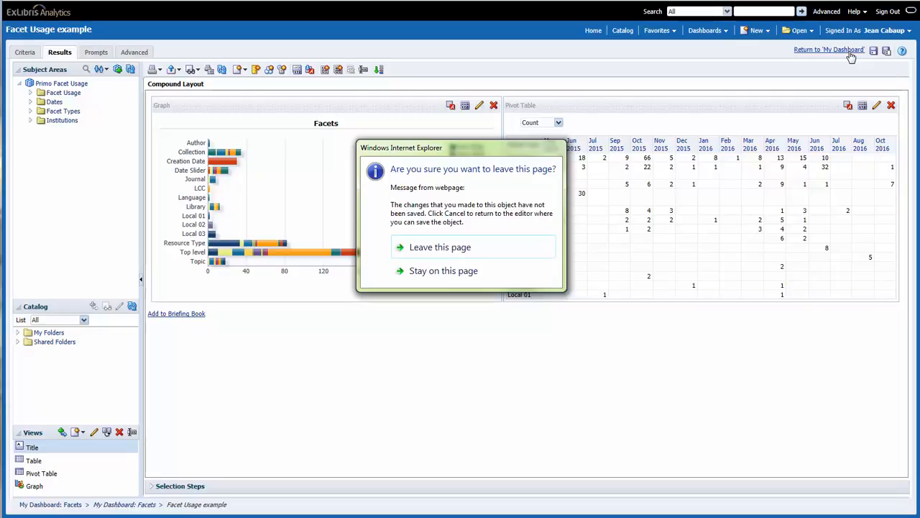
pyautogui.moveTo(529, 270)
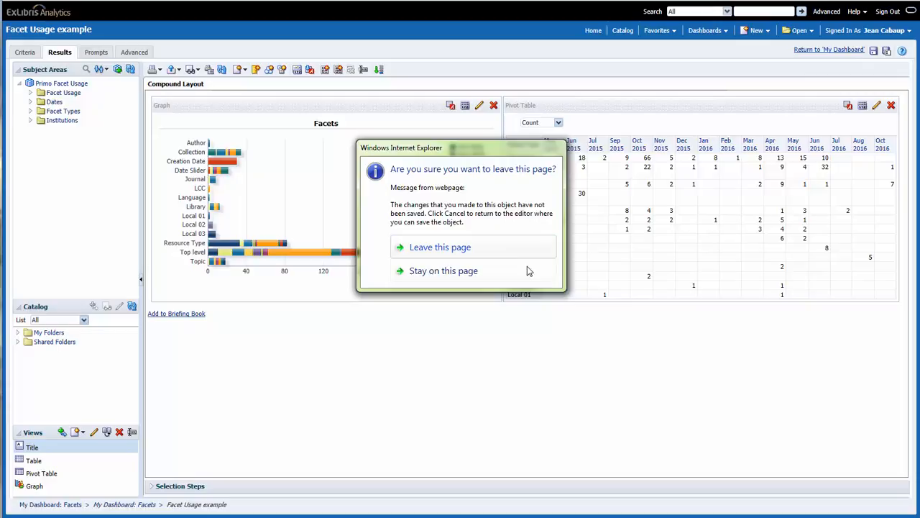
pyautogui.moveTo(525, 278)
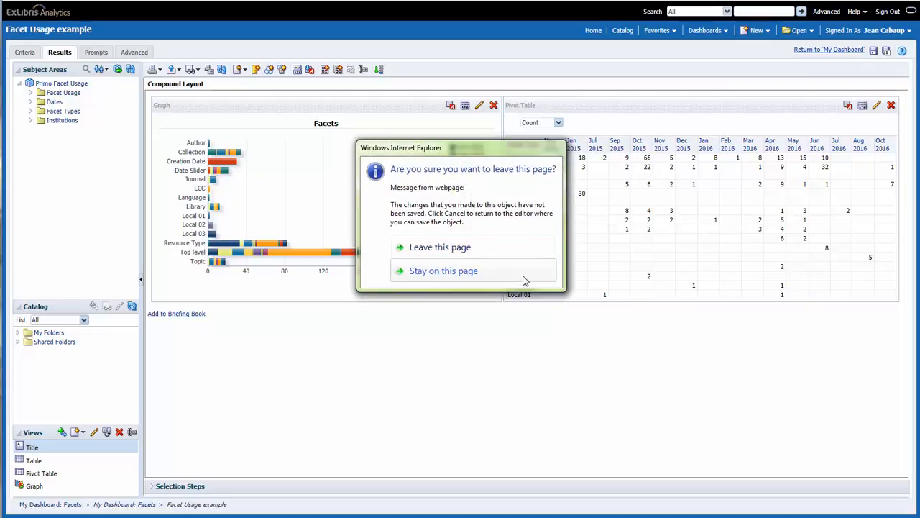
pyautogui.click(443, 271)
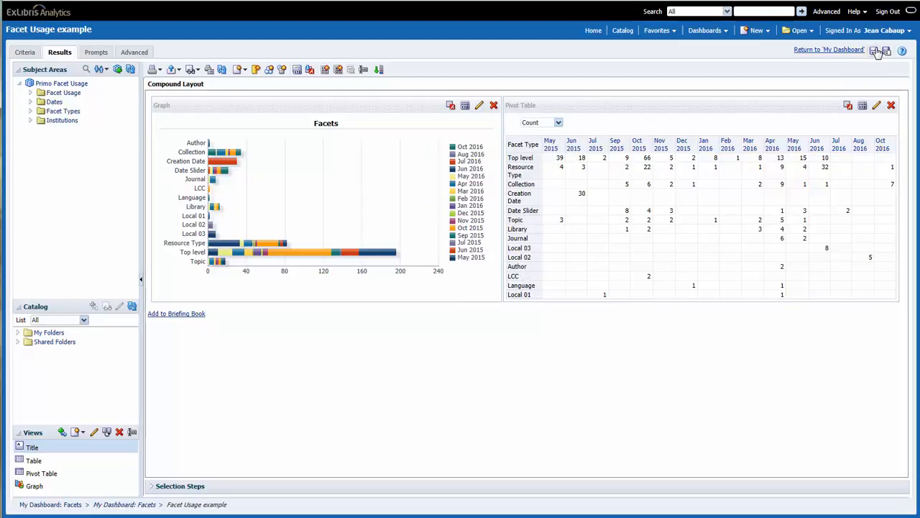
pyautogui.moveTo(874, 52)
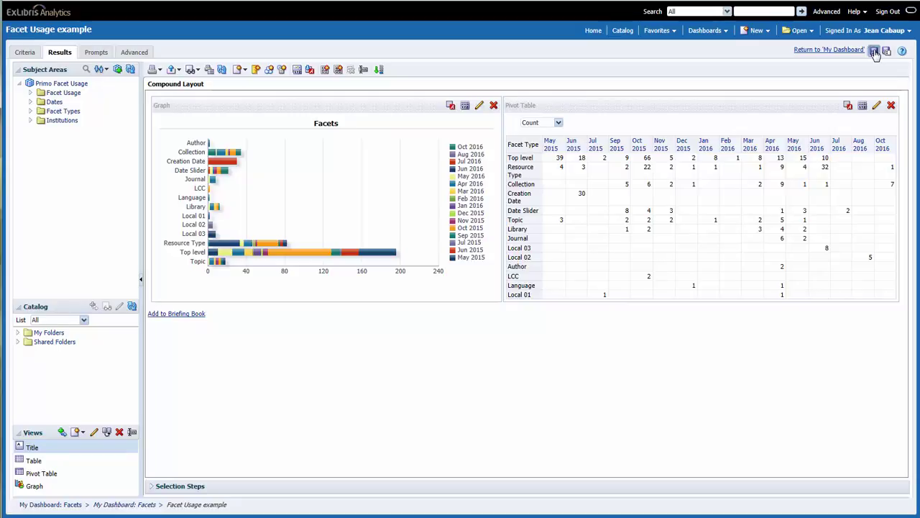
pyautogui.click(875, 53)
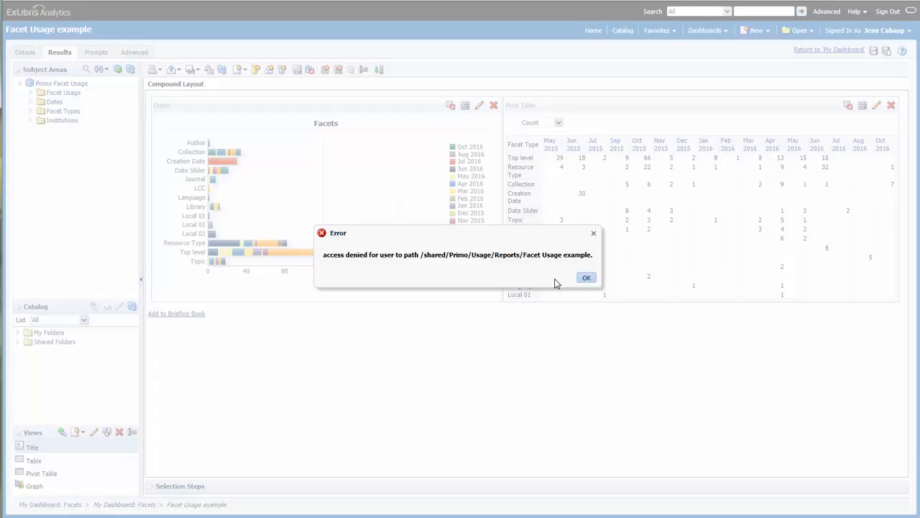
pyautogui.click(586, 277)
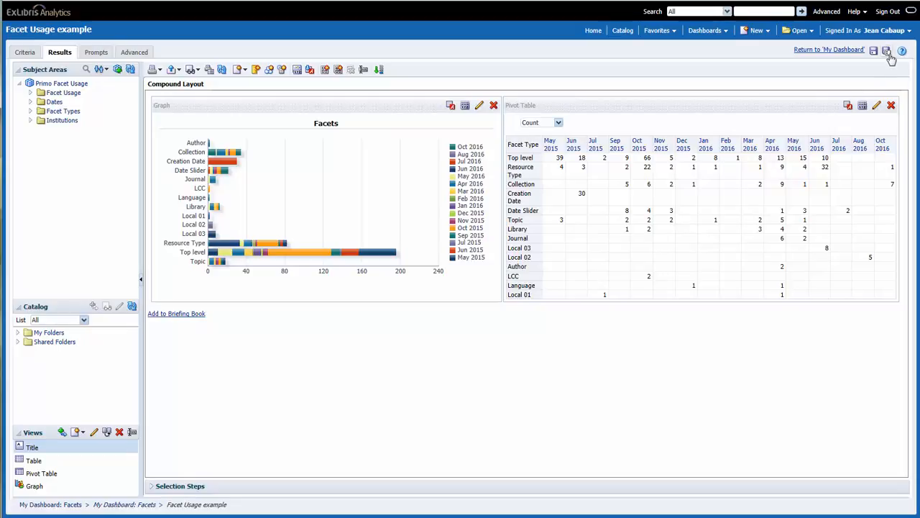
pyautogui.moveTo(886, 52)
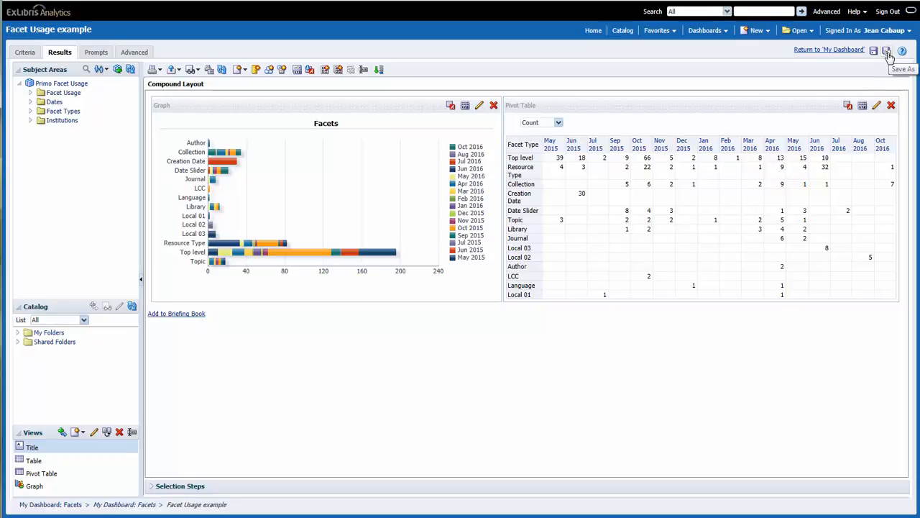
pyautogui.moveTo(848, 69)
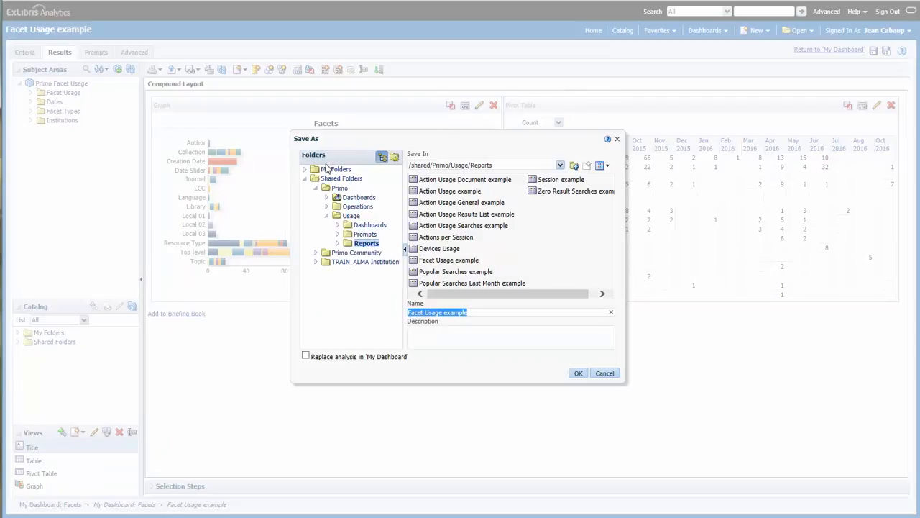
# Step: Save into My Folders with 'Replace analysis in My Dashboard' ticked, then return to My Dashboard
pyautogui.click(339, 168)
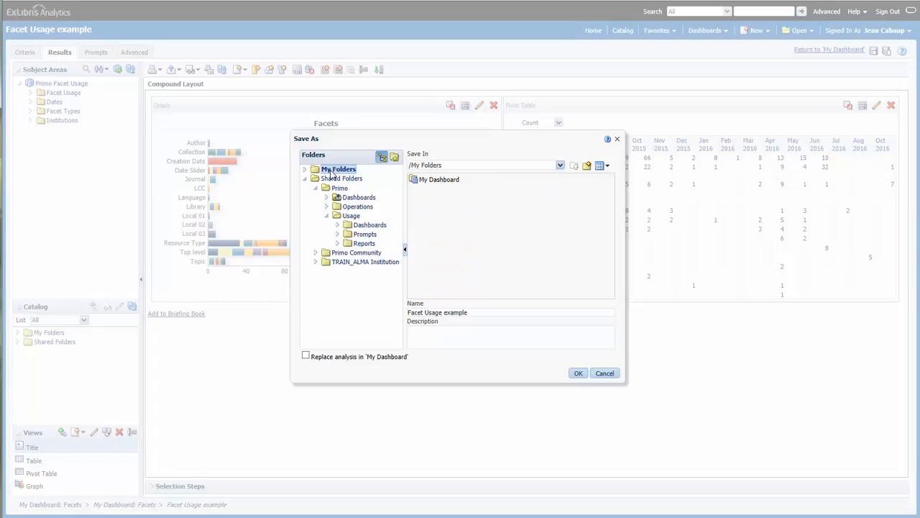
pyautogui.moveTo(420, 184)
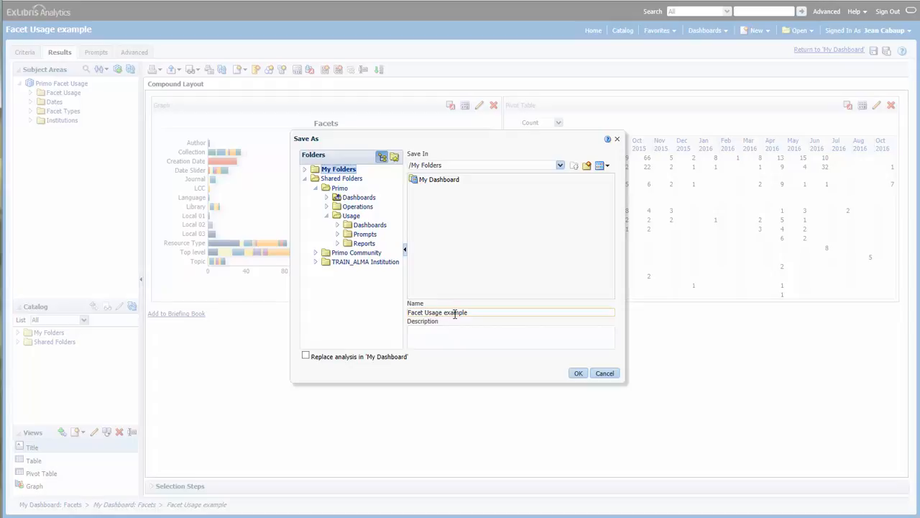
pyautogui.moveTo(578, 374)
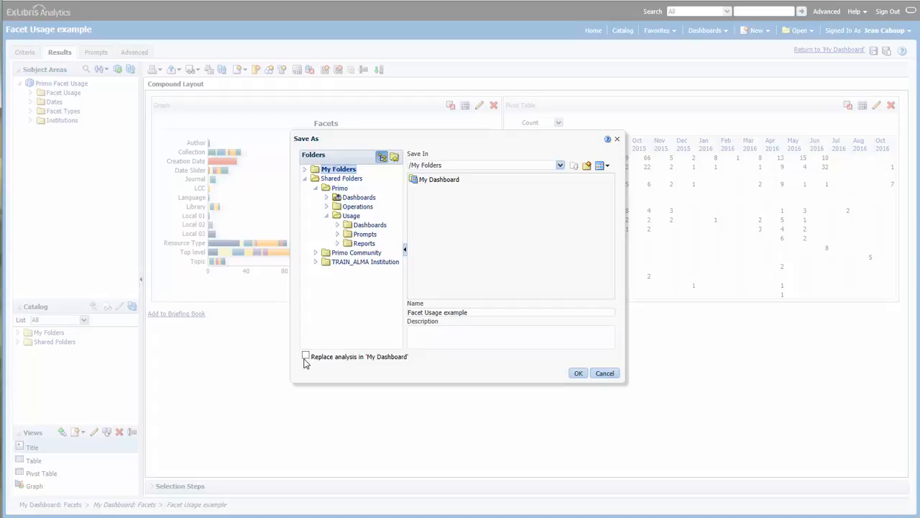
pyautogui.click(305, 356)
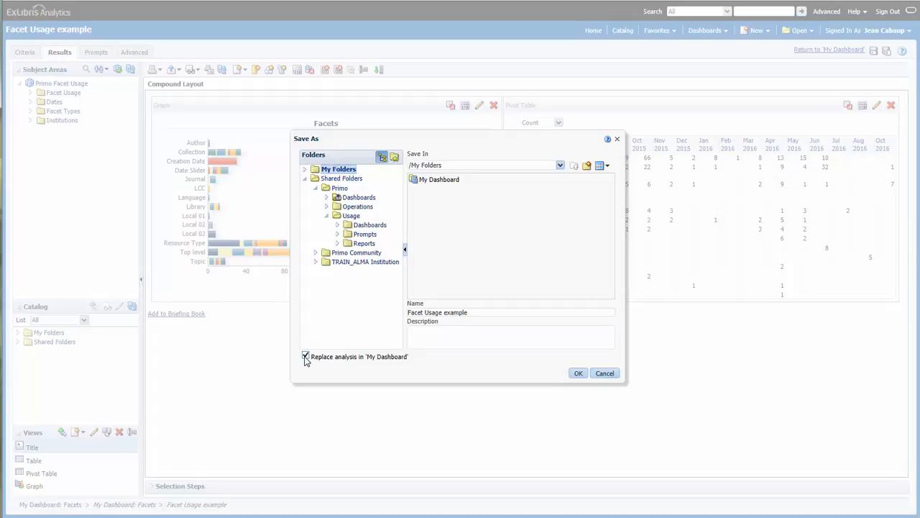
pyautogui.click(304, 356)
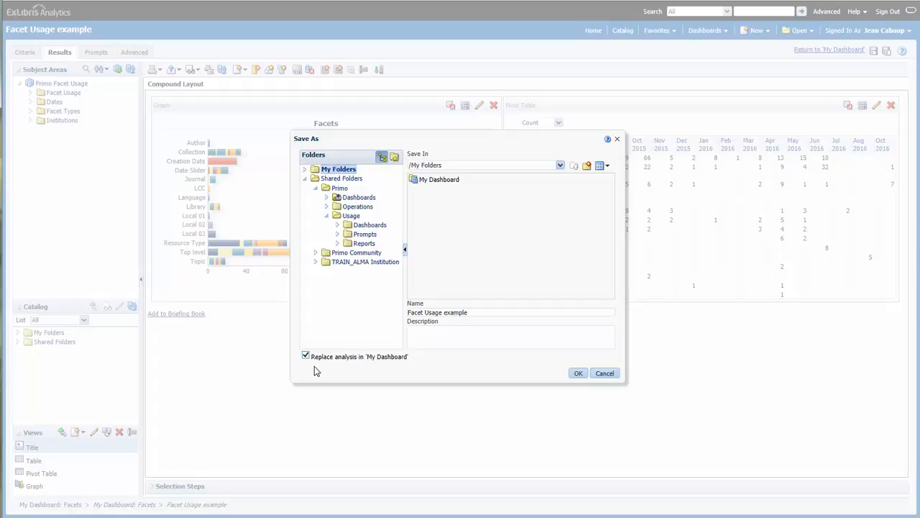
pyautogui.moveTo(534, 377)
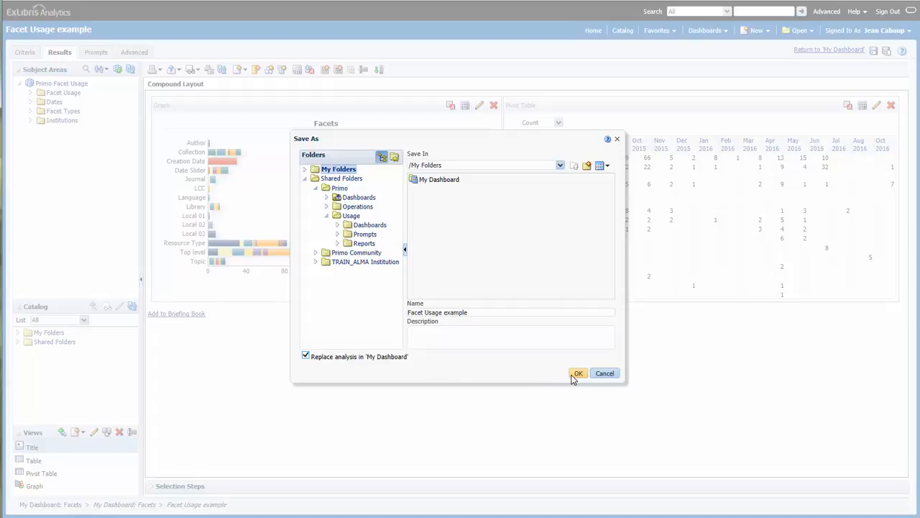
pyautogui.click(578, 374)
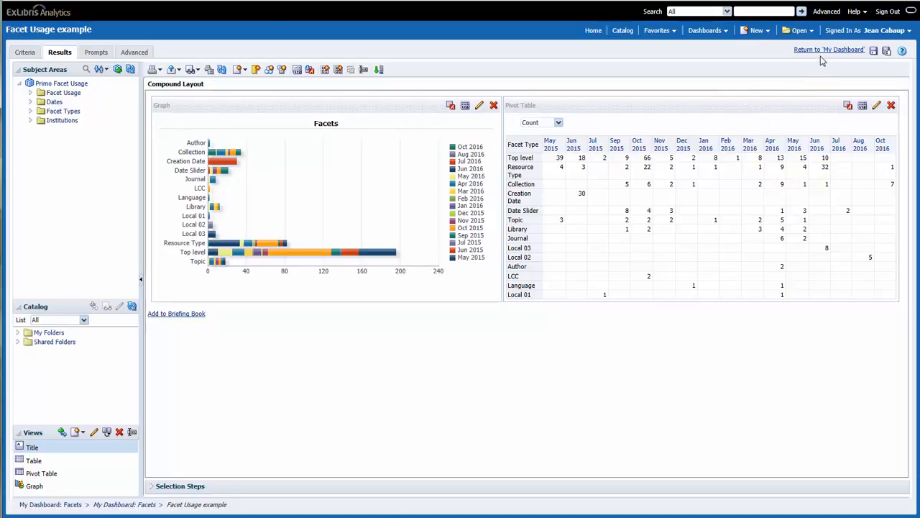
pyautogui.click(834, 52)
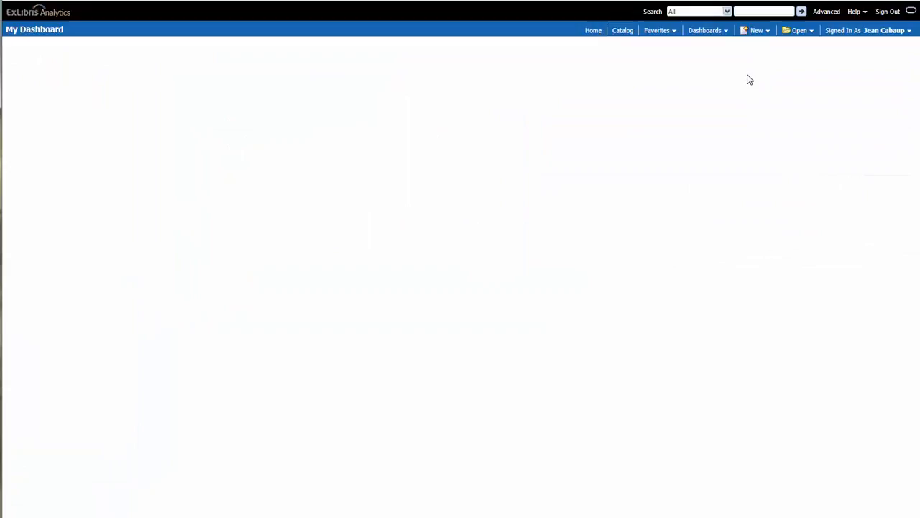